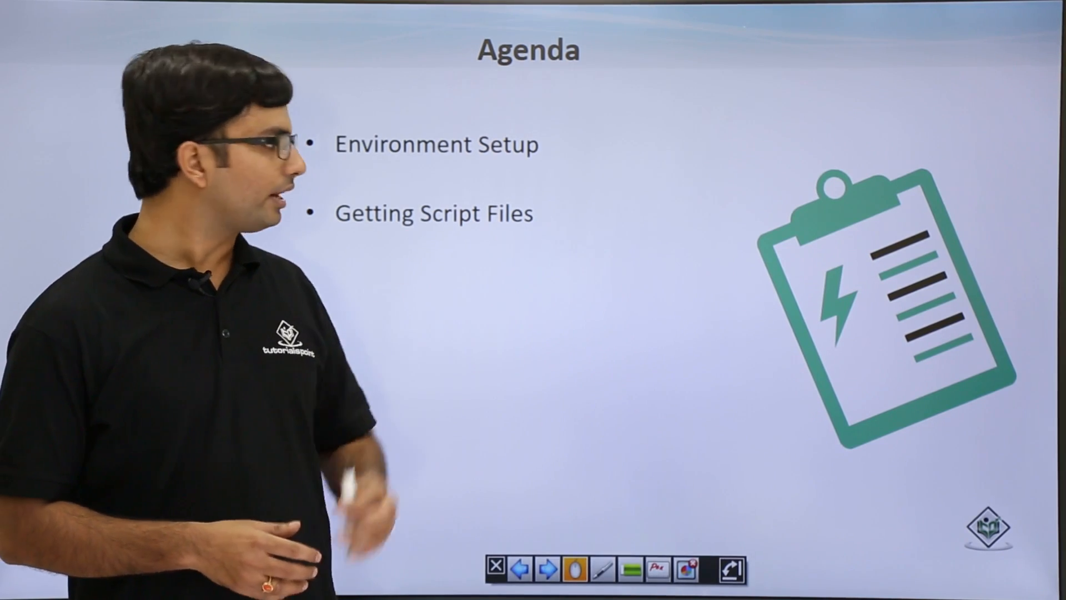
# - Advance the slideshow past Agenda to the Prerequisite slide listing Notepad++ and a browser
pyautogui.click(546, 569)
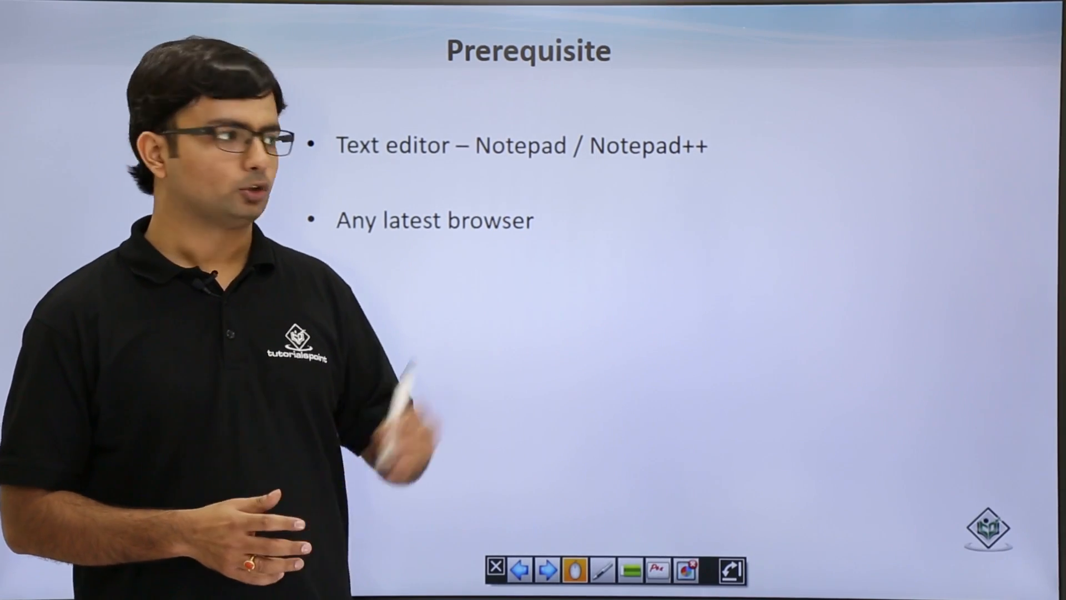
pyautogui.click(545, 570)
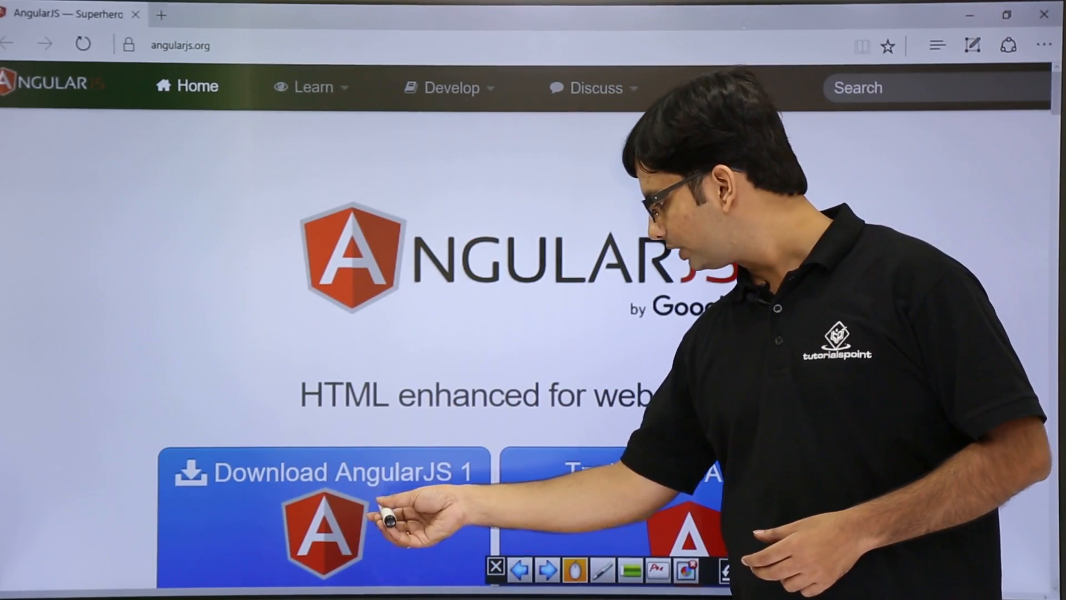
# - Switch to Edge on angularjs.org, showing the Download AngularJS 1 button
pyautogui.click(328, 472)
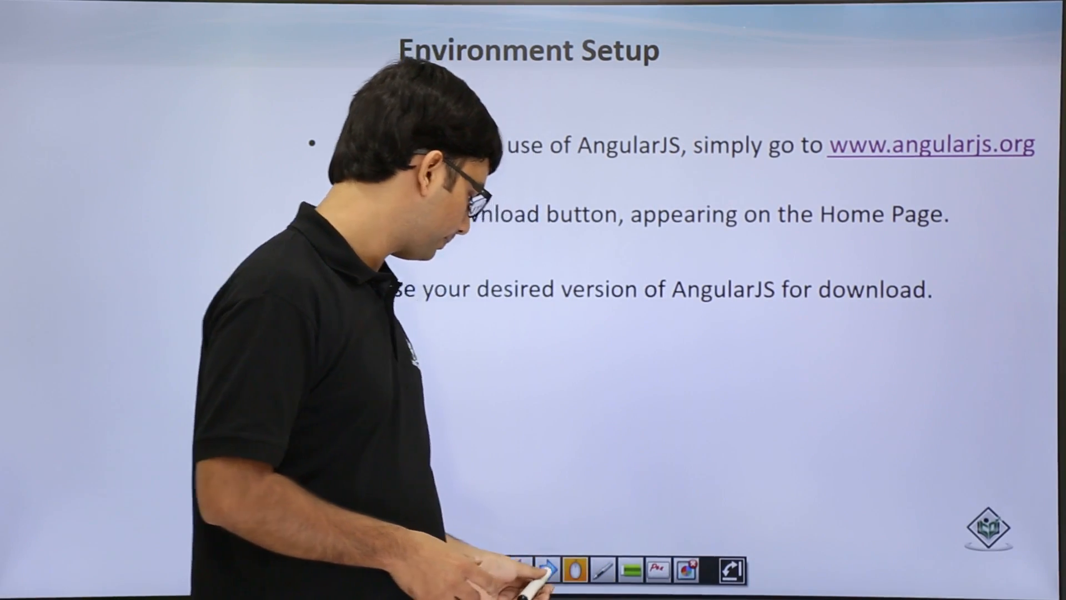
# - Advance to the Environment Setup slide on CDN and local AngularJS script tags
pyautogui.click(544, 569)
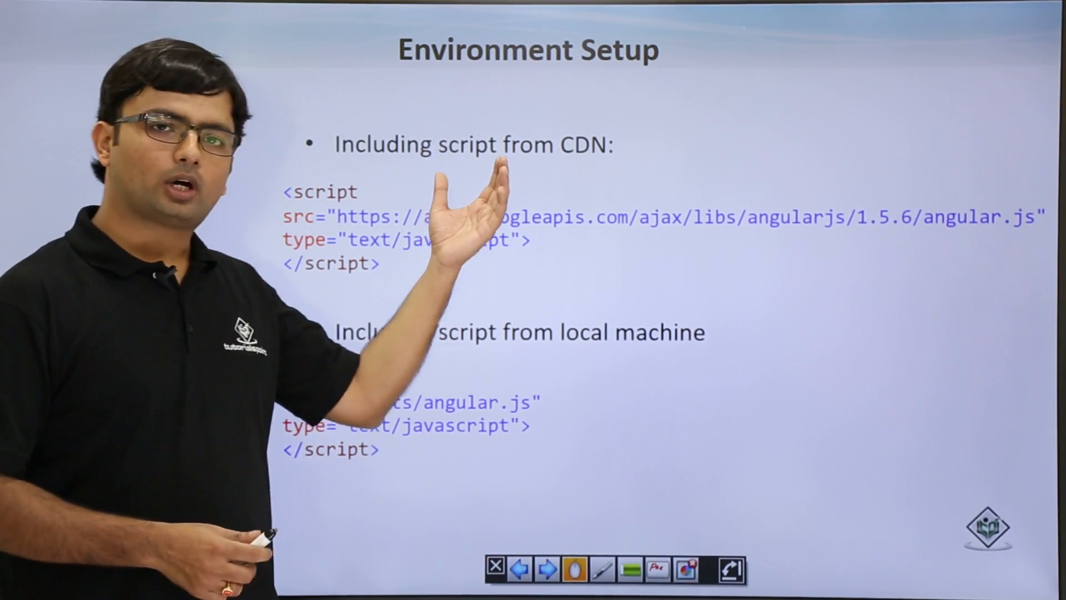